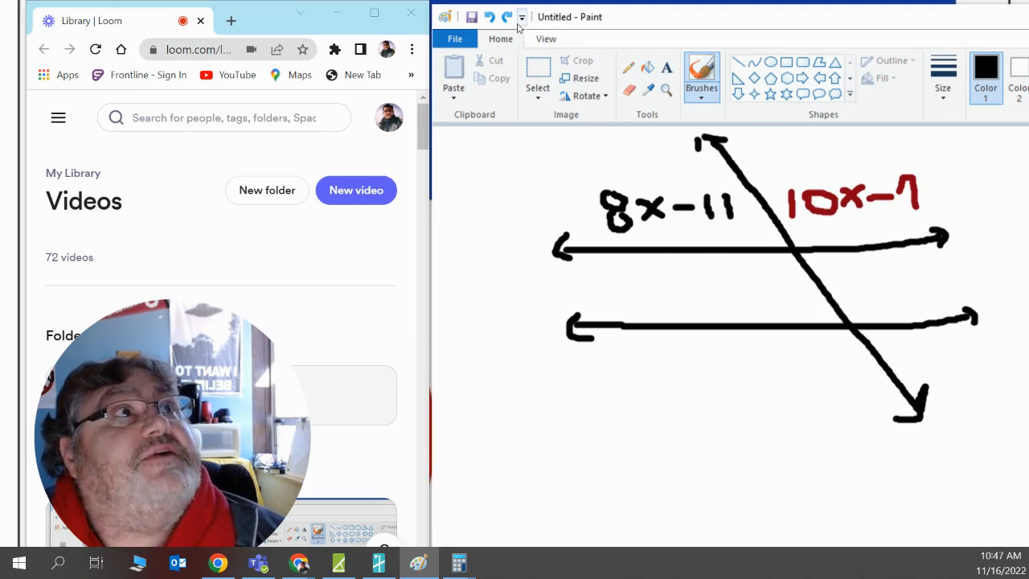
pyautogui.moveTo(506, 16)
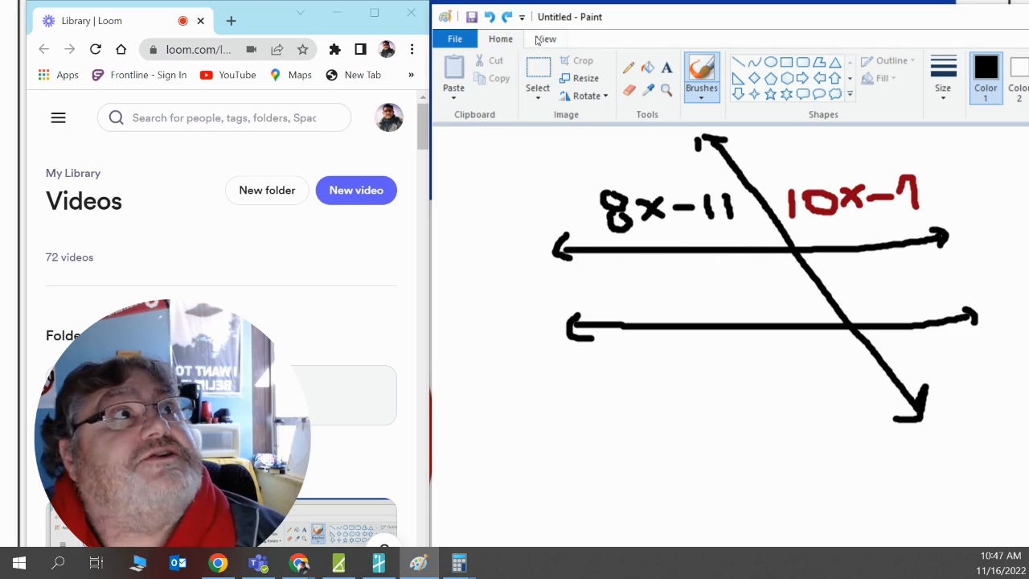
# Clear the diagram and write 8x−11 + 10x−7 = 18 across the top of the canvas
pyautogui.click(506, 16)
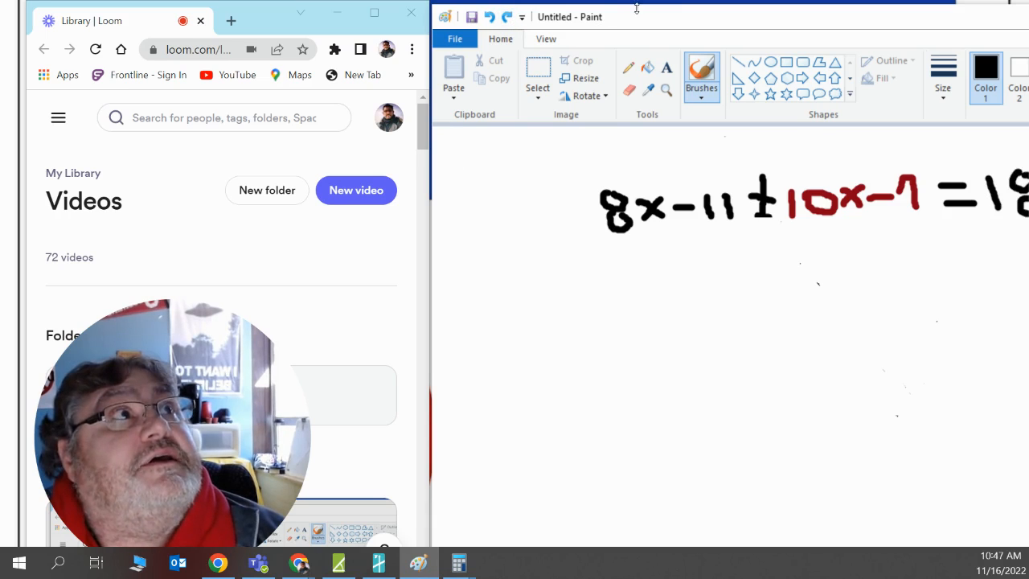
# Widen the window and underline −11 and −7 in red, combining them into −18
pyautogui.moveTo(637, 17); pyautogui.dragTo(559, 18)
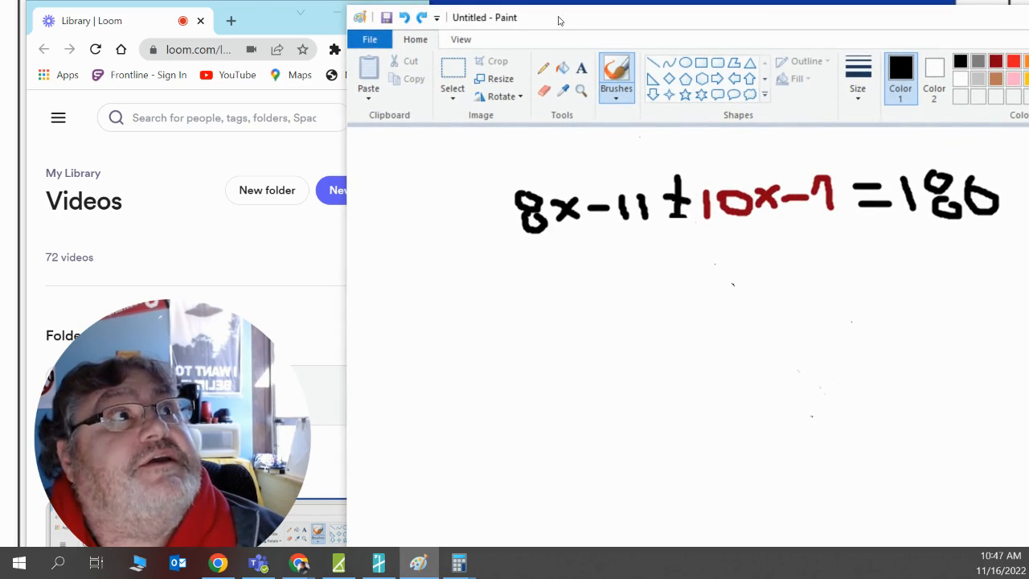
pyautogui.moveTo(421, 16)
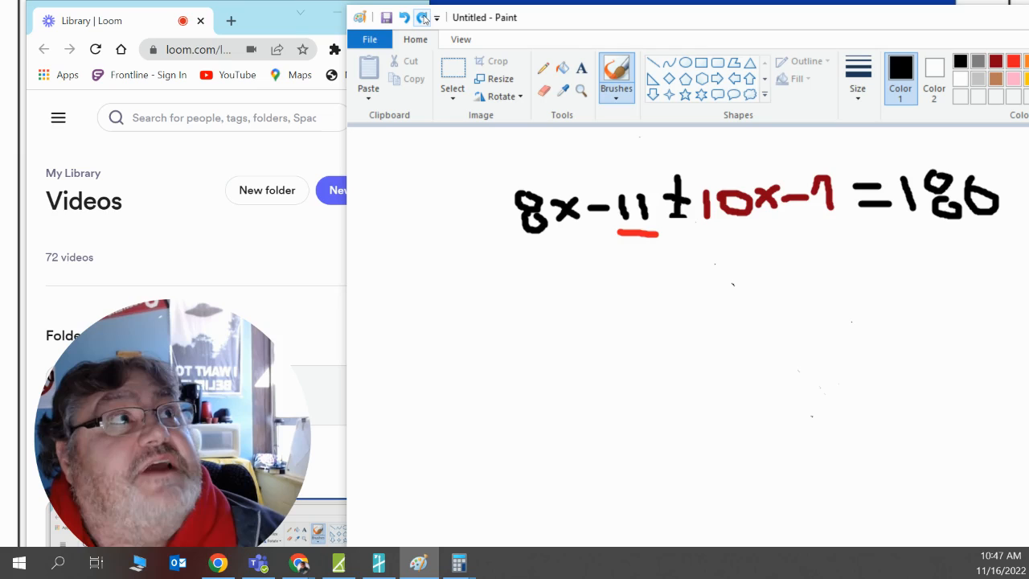
pyautogui.moveTo(796, 239); pyautogui.dragTo(828, 240)
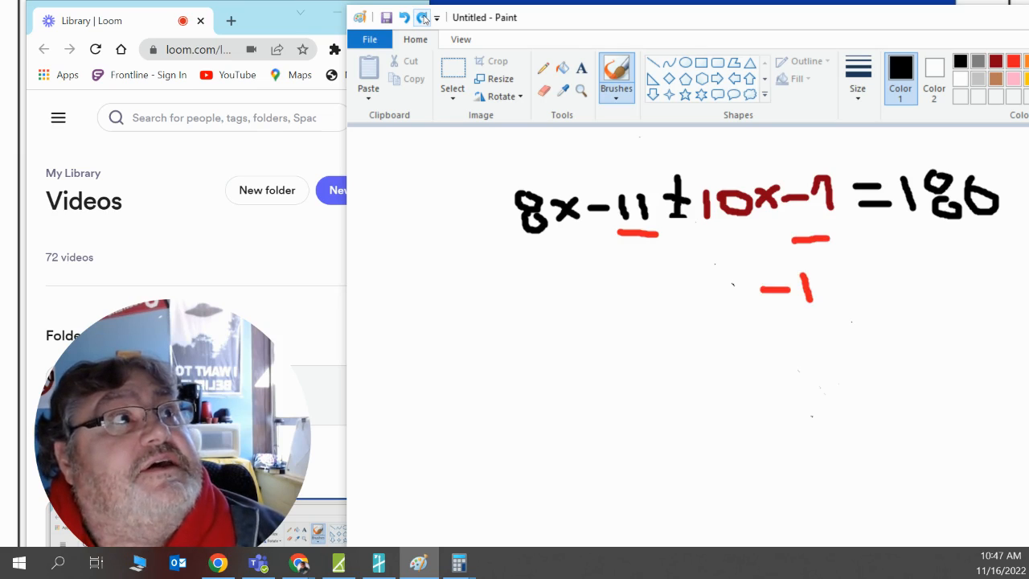
pyautogui.moveTo(811, 306); pyautogui.dragTo(844, 277)
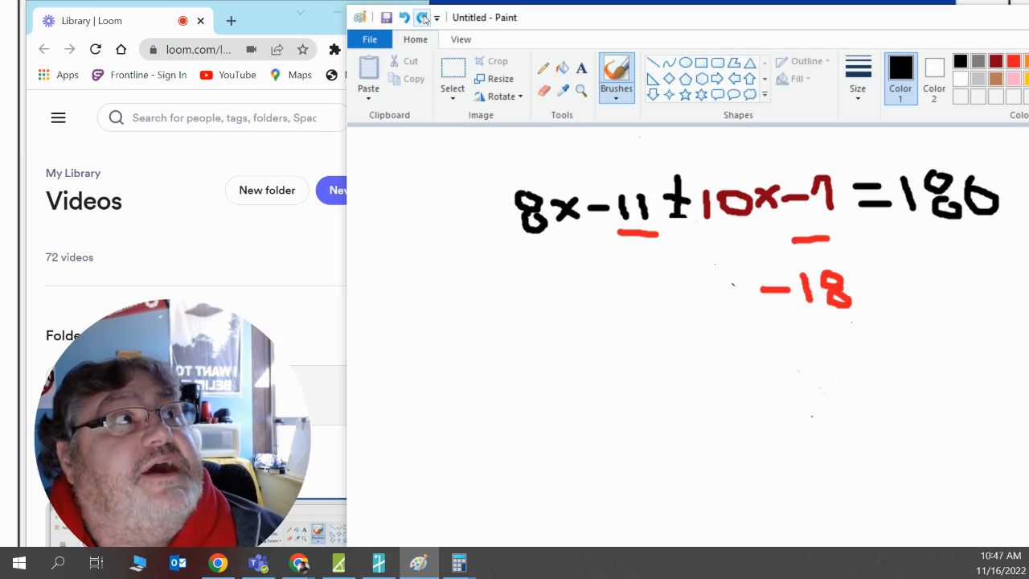
# Write the combined equation 18x − 18 = 180 on the second line
pyautogui.moveTo(675, 273); pyautogui.dragTo(673, 319)
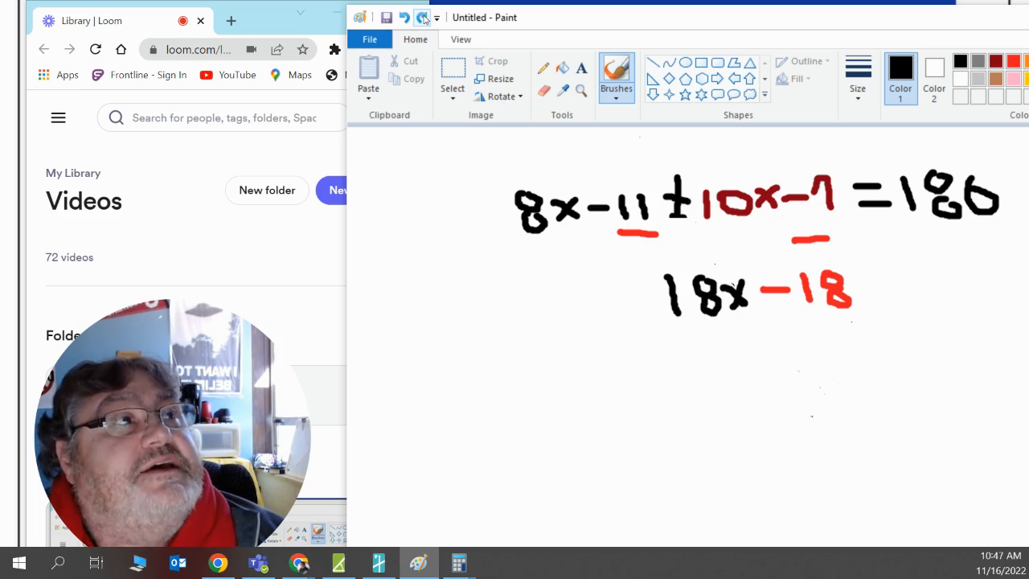
pyautogui.moveTo(856, 286); pyautogui.dragTo(881, 293)
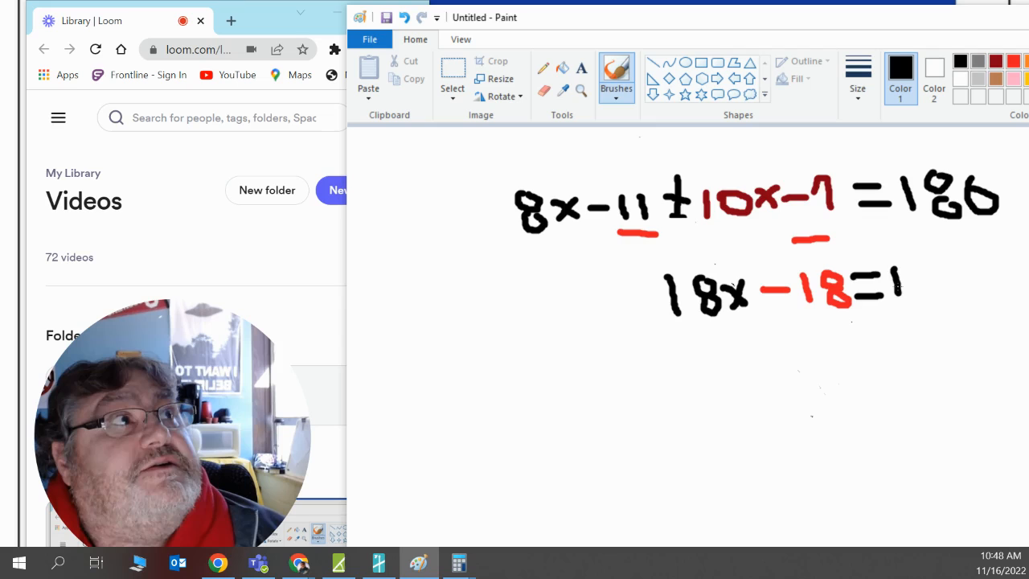
pyautogui.moveTo(908, 273); pyautogui.dragTo(935, 298)
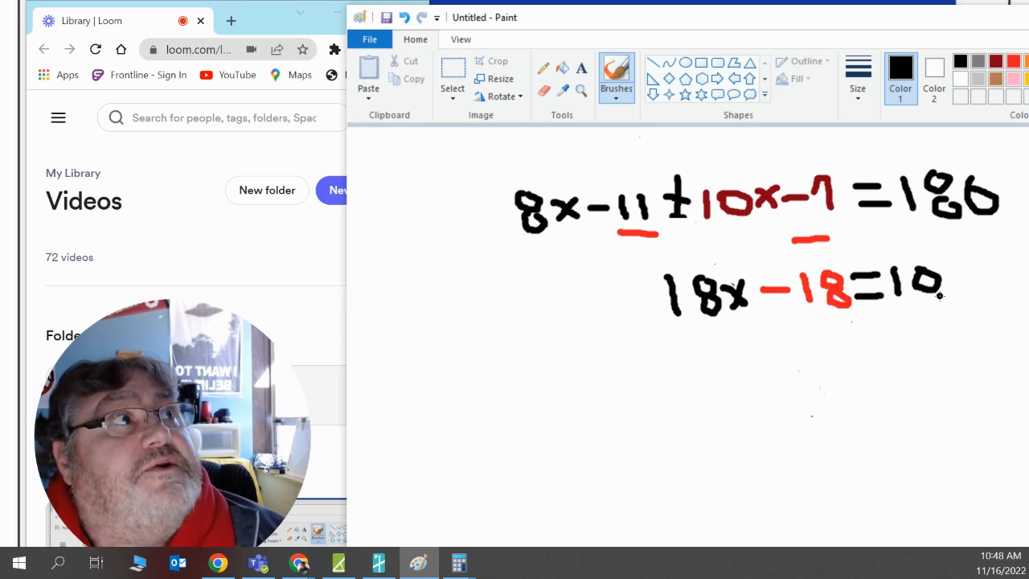
pyautogui.moveTo(908, 289); pyautogui.dragTo(957, 293)
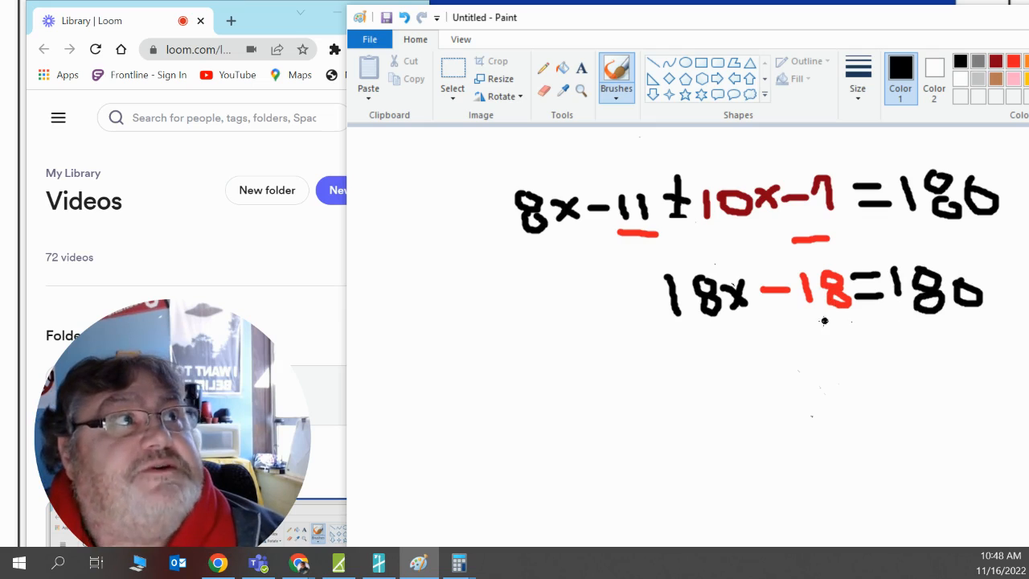
# Strike through −18 and write +18 under both sides with an underline
pyautogui.click(775, 321)
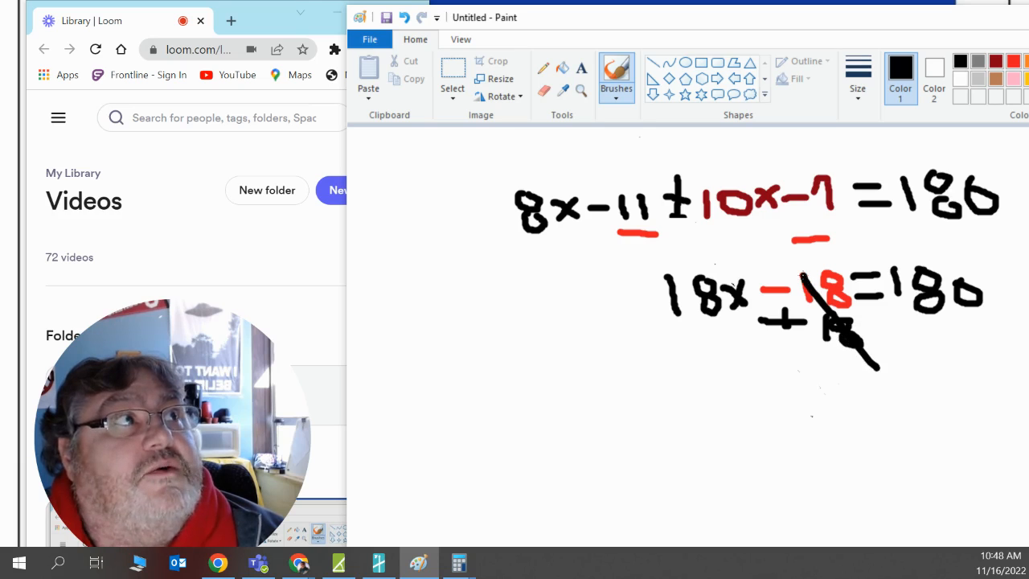
pyautogui.moveTo(876, 338); pyautogui.dragTo(908, 337)
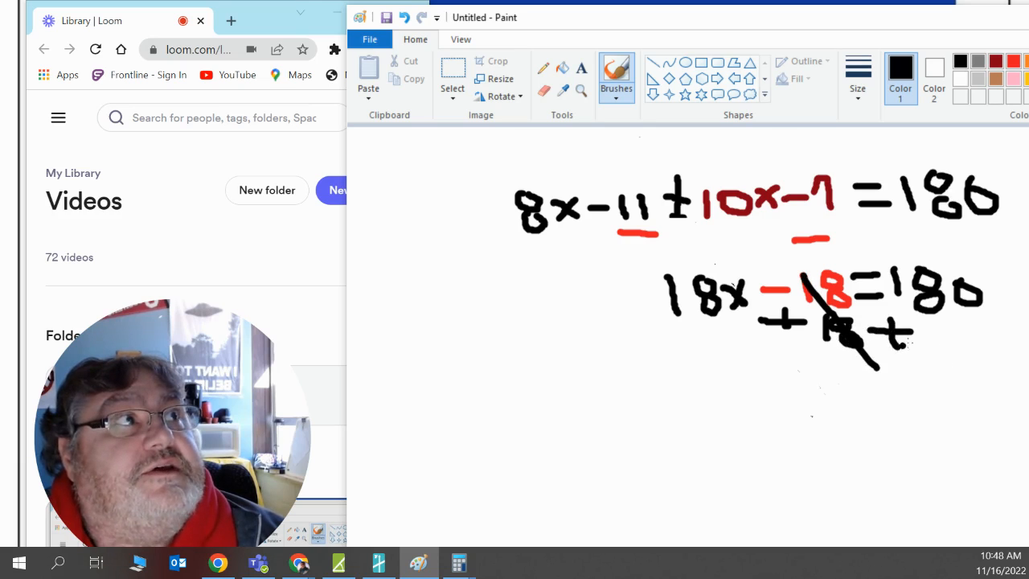
pyautogui.moveTo(916, 321); pyautogui.dragTo(935, 346)
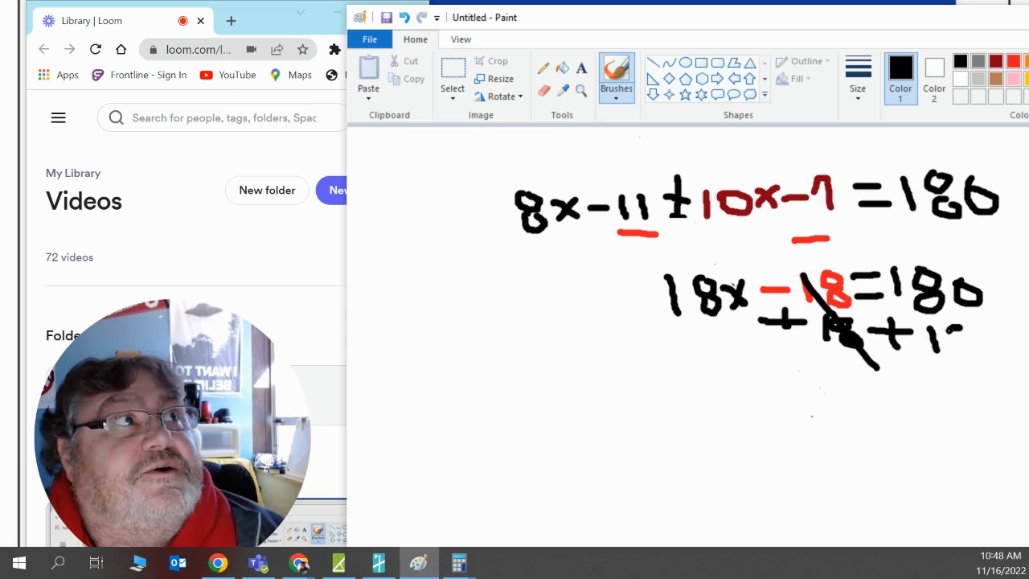
pyautogui.moveTo(933, 330); pyautogui.dragTo(978, 353)
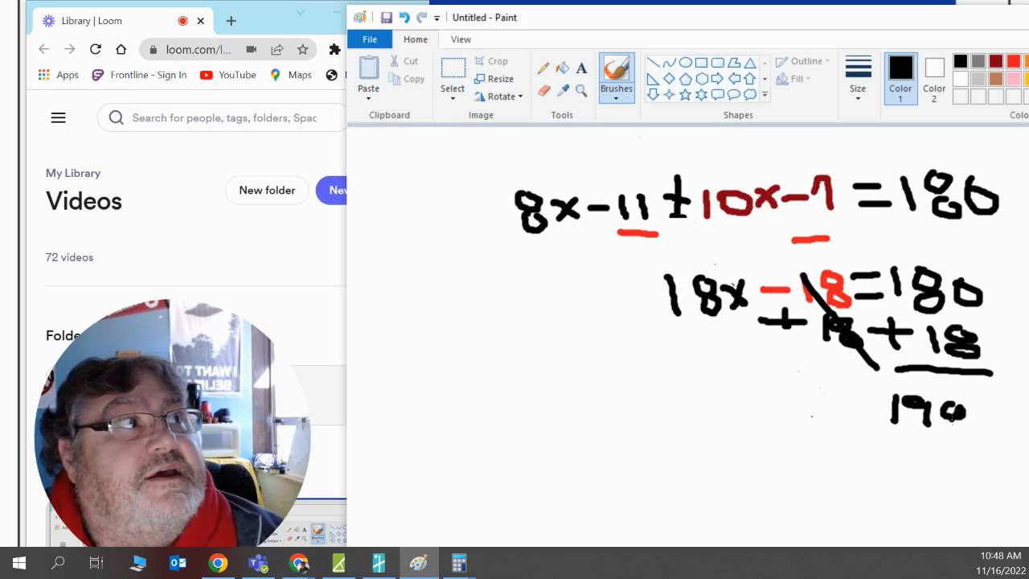
# Write the result 18x = 198 with a division bar begun under 18x
pyautogui.moveTo(820, 395); pyautogui.dragTo(868, 395)
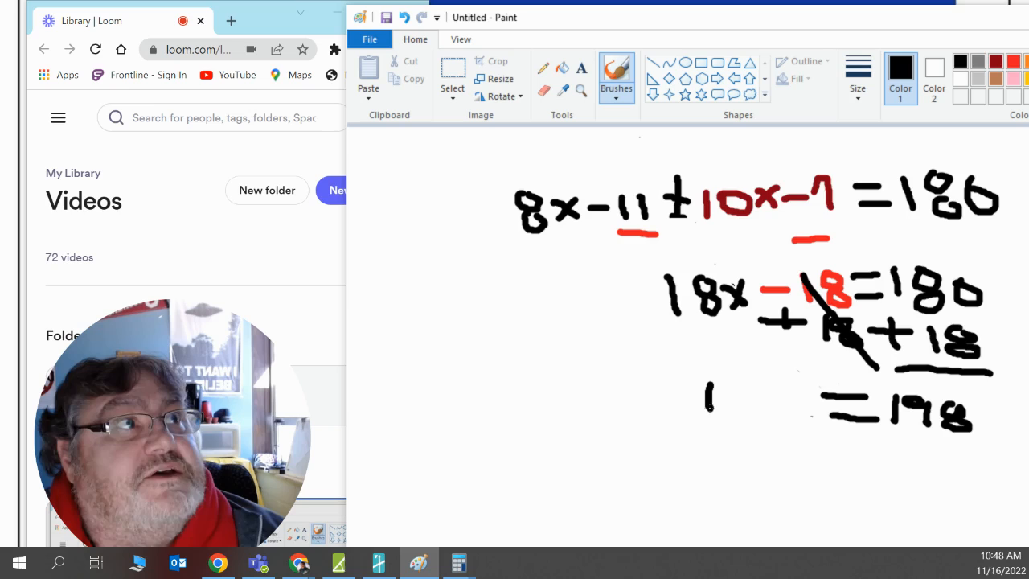
pyautogui.moveTo(732, 394); pyautogui.dragTo(755, 394)
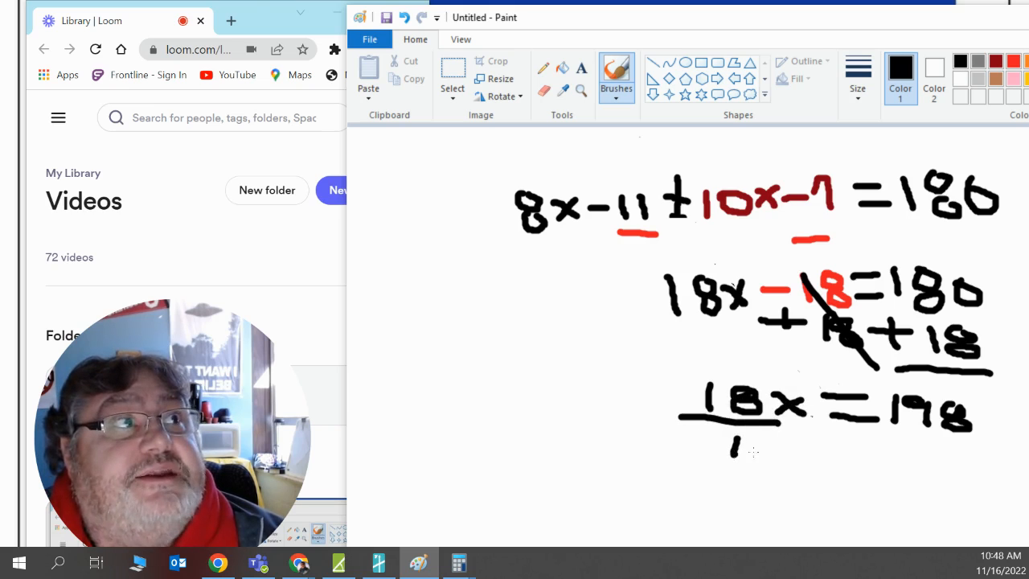
# Write 18 under 18x and 198, giving x = 11, then clear that working
pyautogui.click(755, 447)
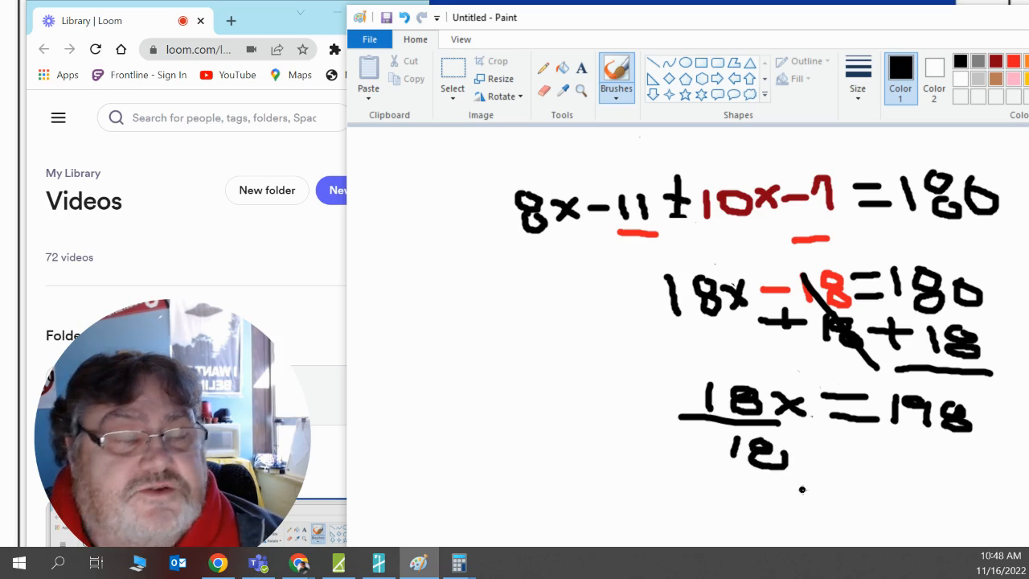
pyautogui.moveTo(780, 475); pyautogui.dragTo(812, 498)
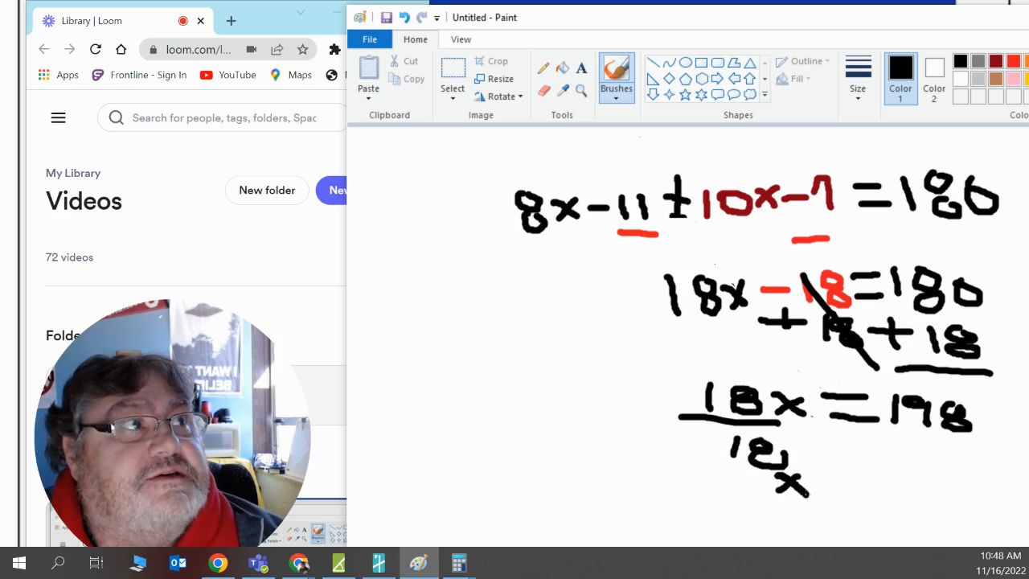
pyautogui.moveTo(820, 482); pyautogui.dragTo(864, 482)
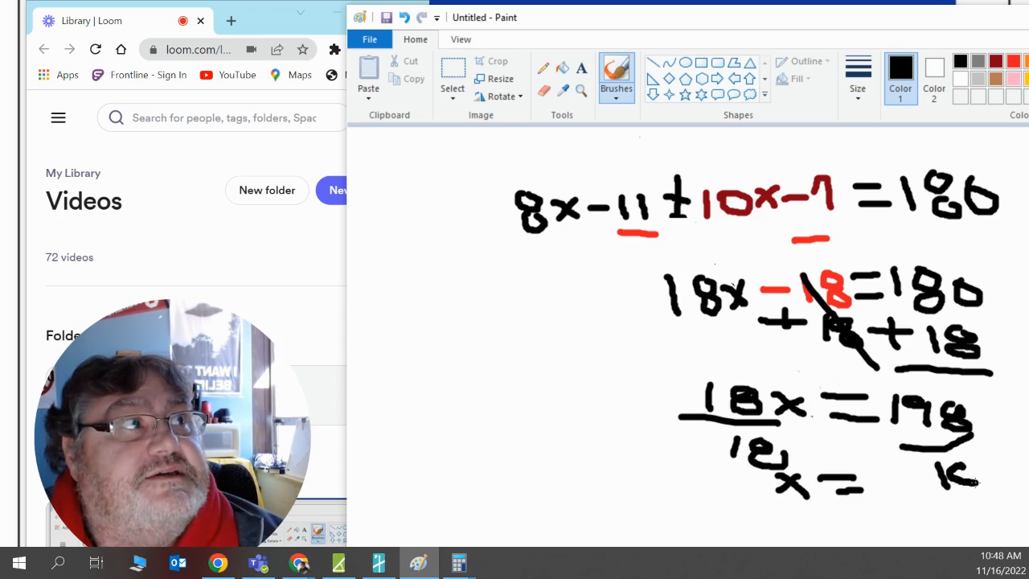
pyautogui.moveTo(949, 458); pyautogui.dragTo(989, 499)
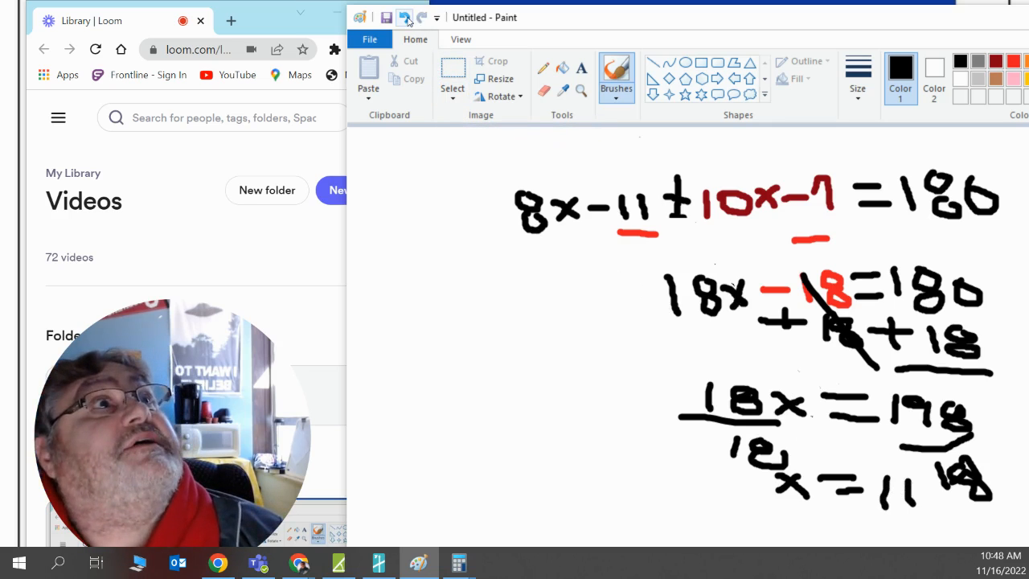
pyautogui.click(405, 17)
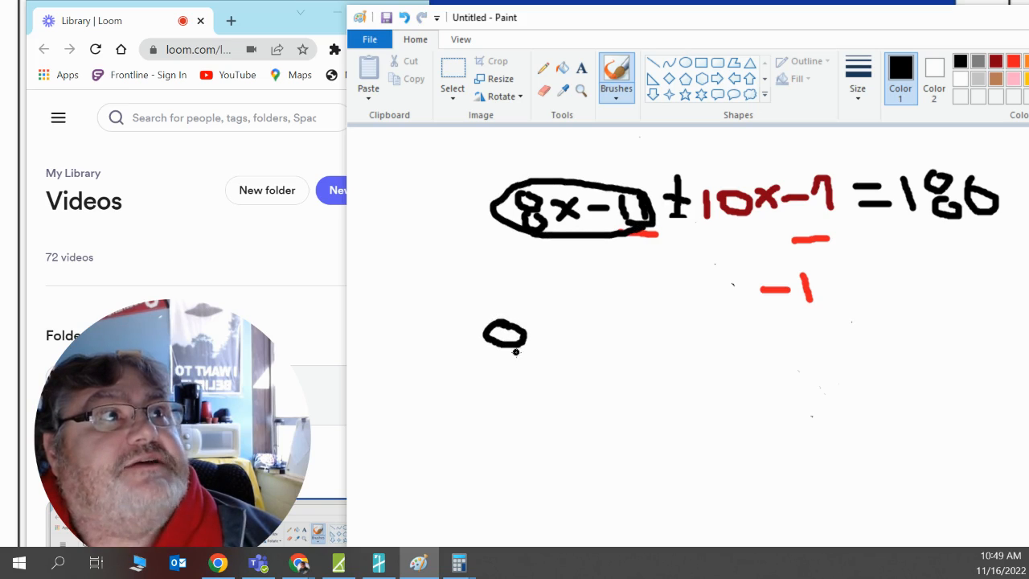
# Circle 8x−11, rewrite it lower down and note x = 11 beside it
pyautogui.moveTo(501, 330); pyautogui.dragTo(563, 362)
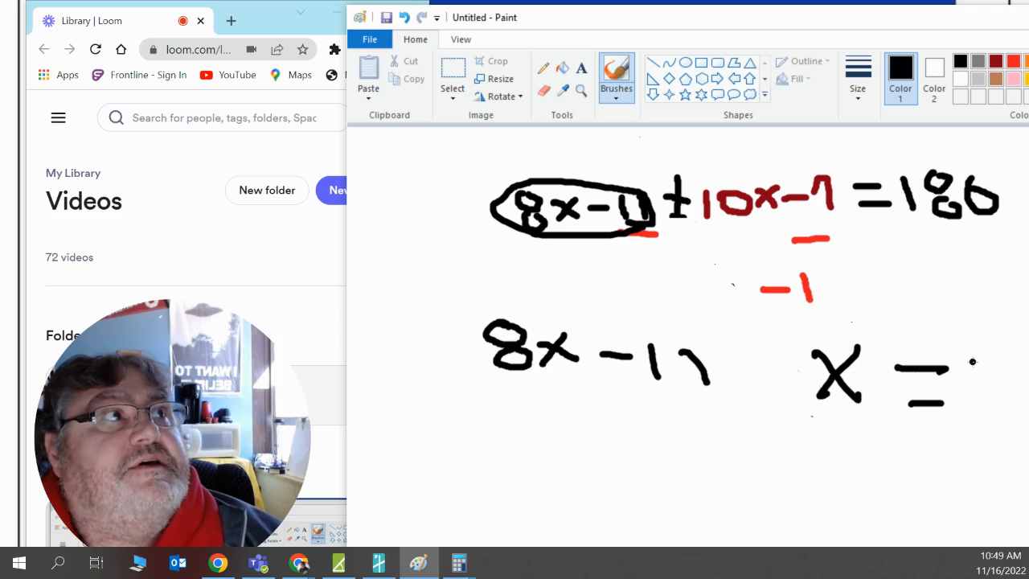
pyautogui.moveTo(961, 378); pyautogui.dragTo(1010, 410)
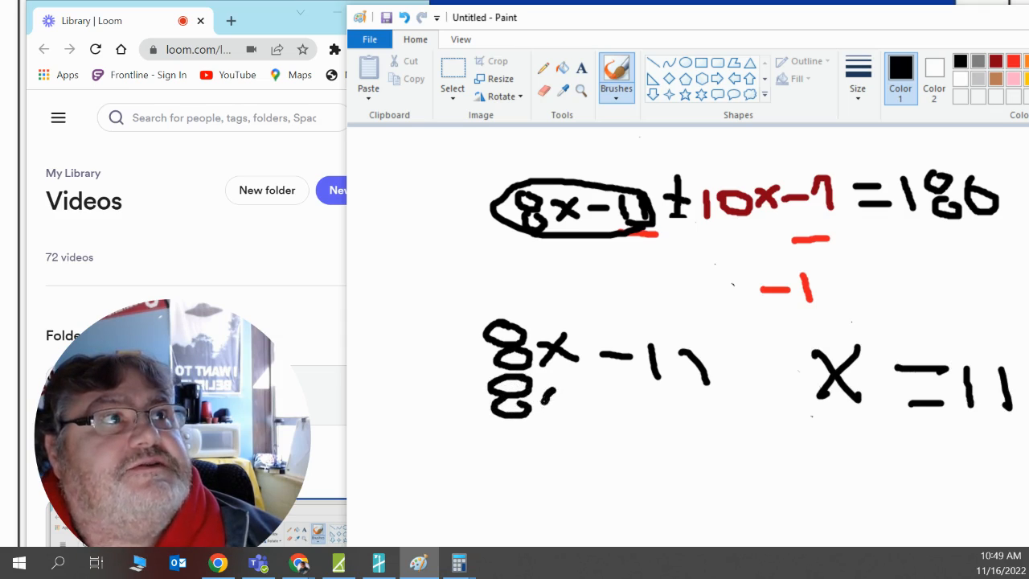
# Substitute to write 8(11) − 11 and begin writing the product 88 below
pyautogui.moveTo(531, 405); pyautogui.dragTo(578, 405)
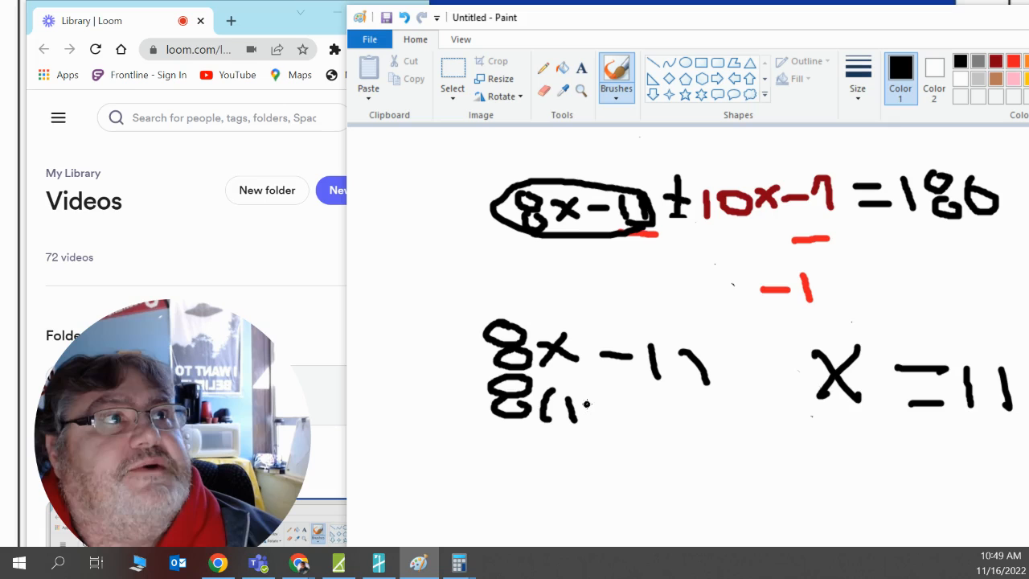
pyautogui.moveTo(571, 402); pyautogui.dragTo(619, 418)
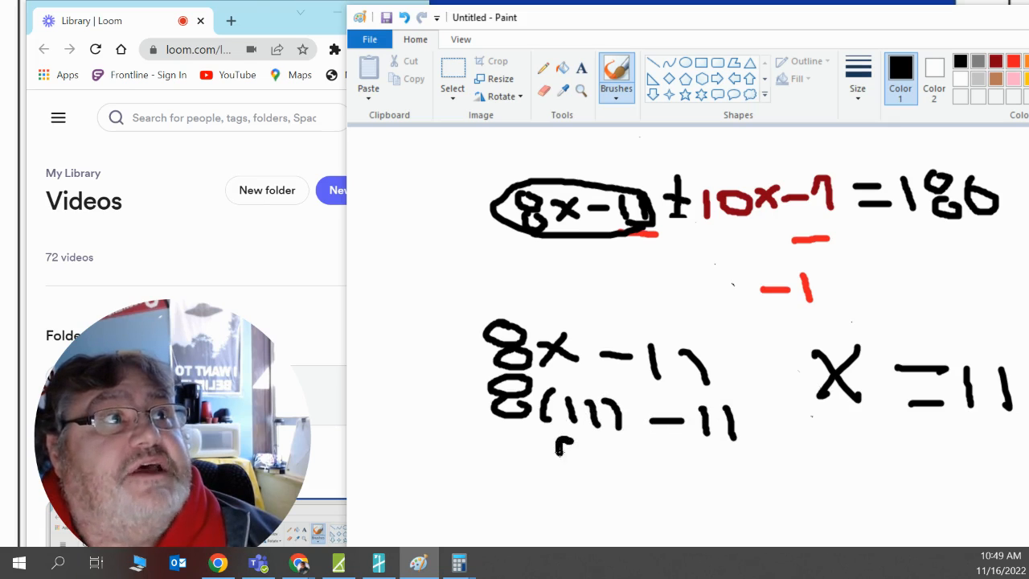
pyautogui.moveTo(563, 442); pyautogui.dragTo(587, 467)
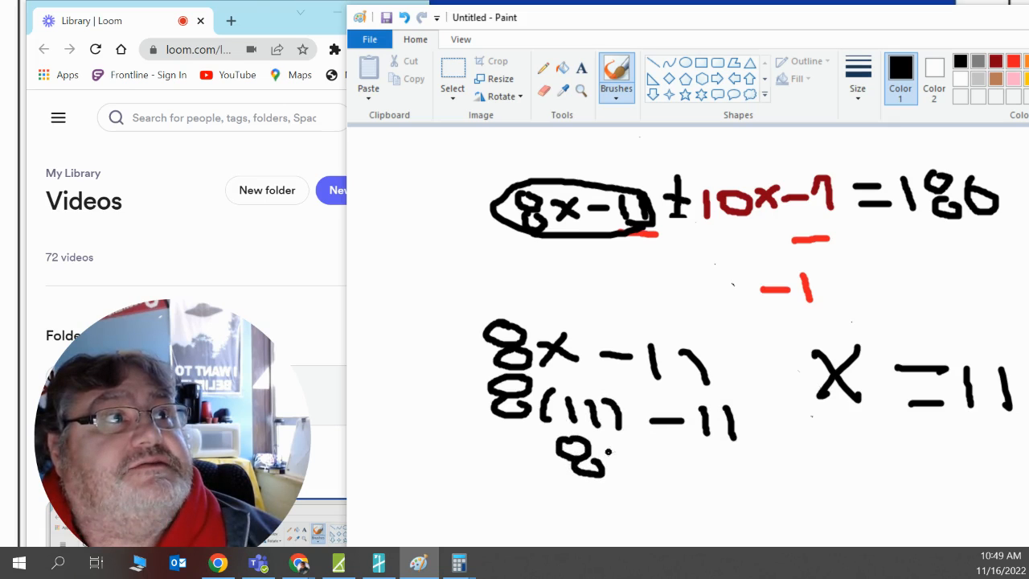
pyautogui.moveTo(607, 450); pyautogui.dragTo(630, 454)
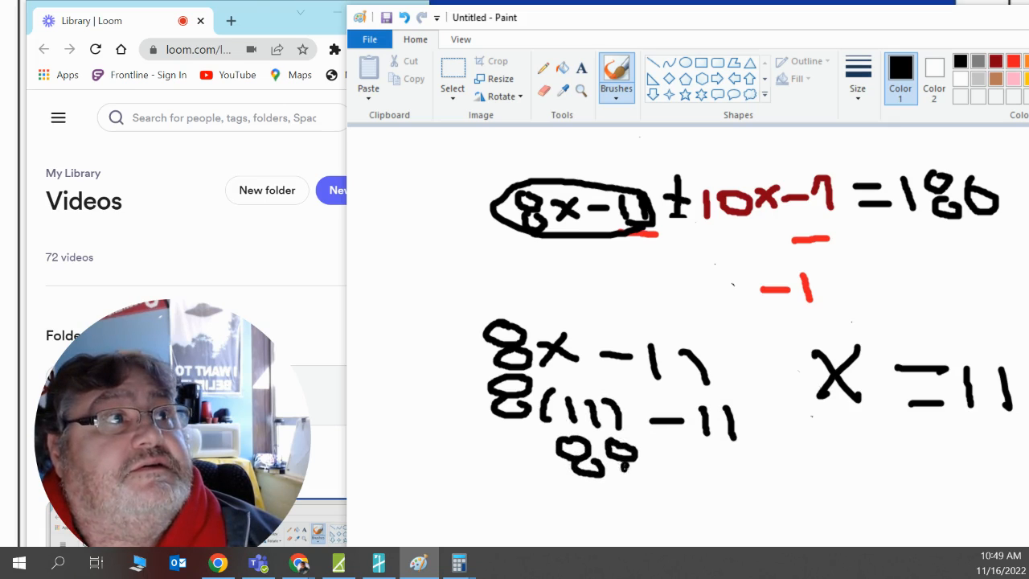